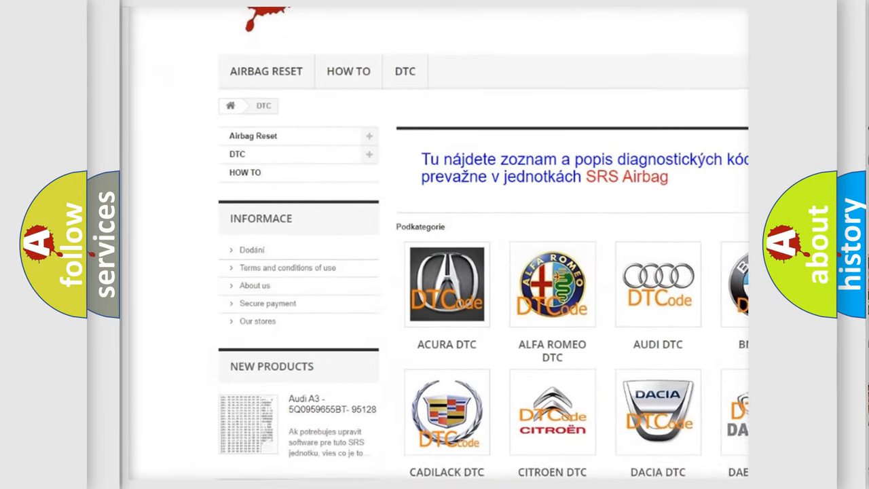
{"action": "scroll", "scroll_direction": "down", "scroll_amount": 3}
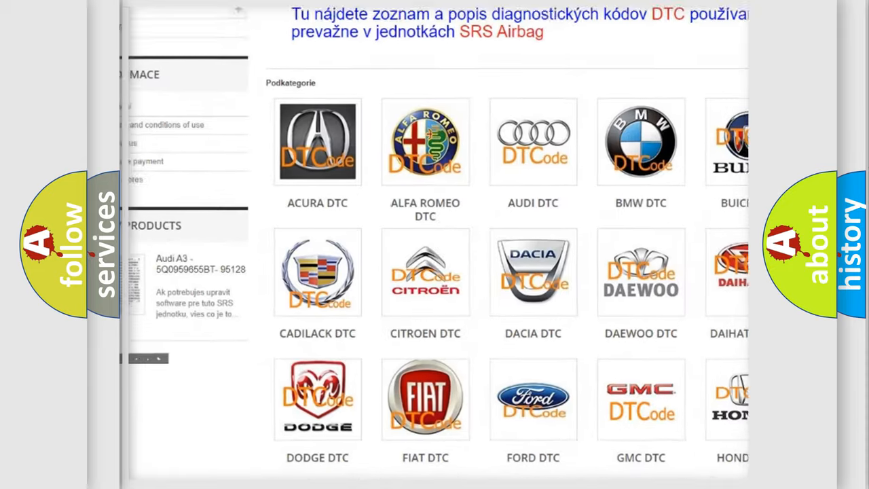
{"action": "scroll", "scroll_direction": "down", "scroll_amount": 3}
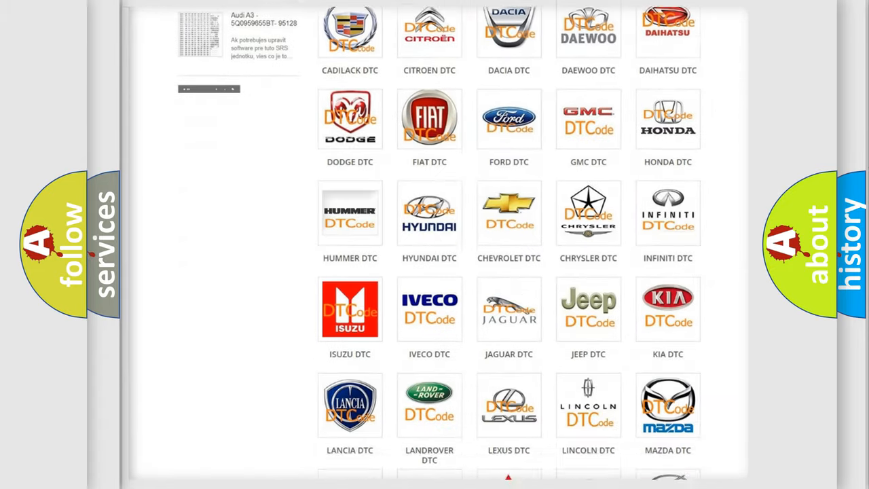
{"action": "scroll", "scroll_direction": "down", "scroll_amount": 3}
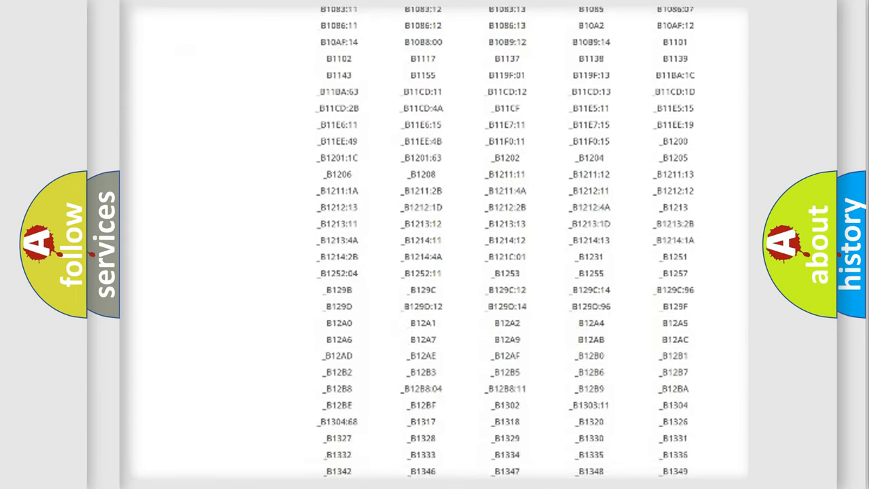
{"action": "scroll", "scroll_direction": "down", "scroll_amount": 3}
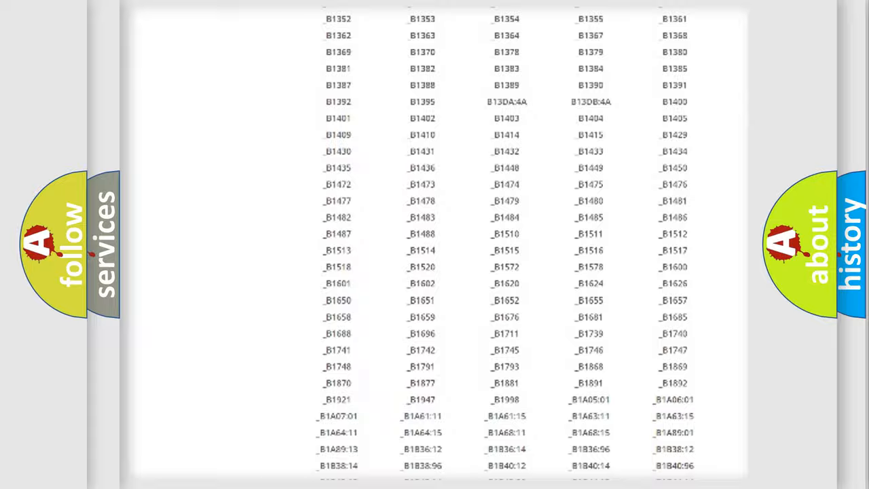